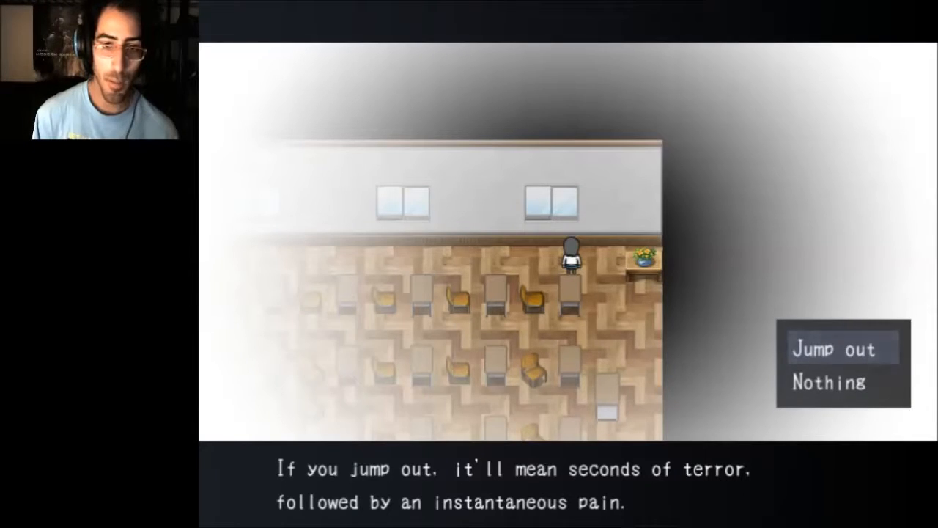
left_click(834, 349)
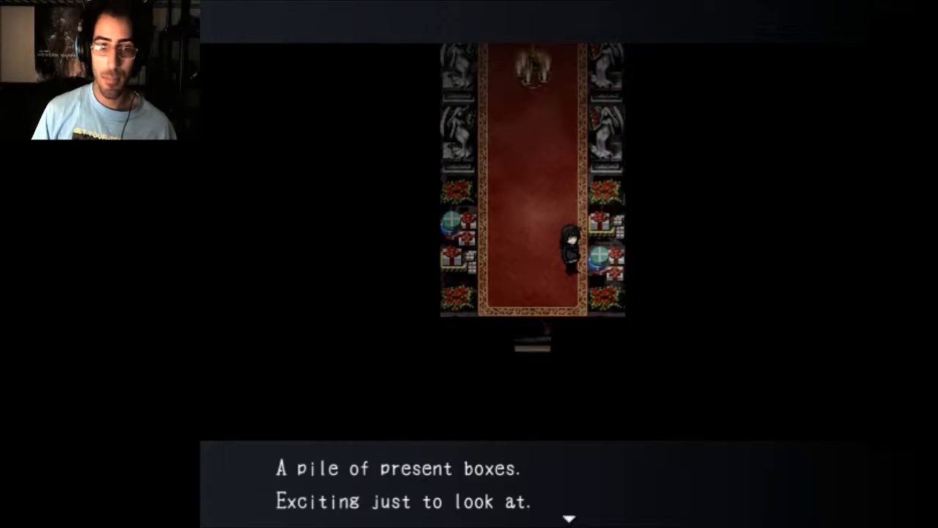
key("enter")
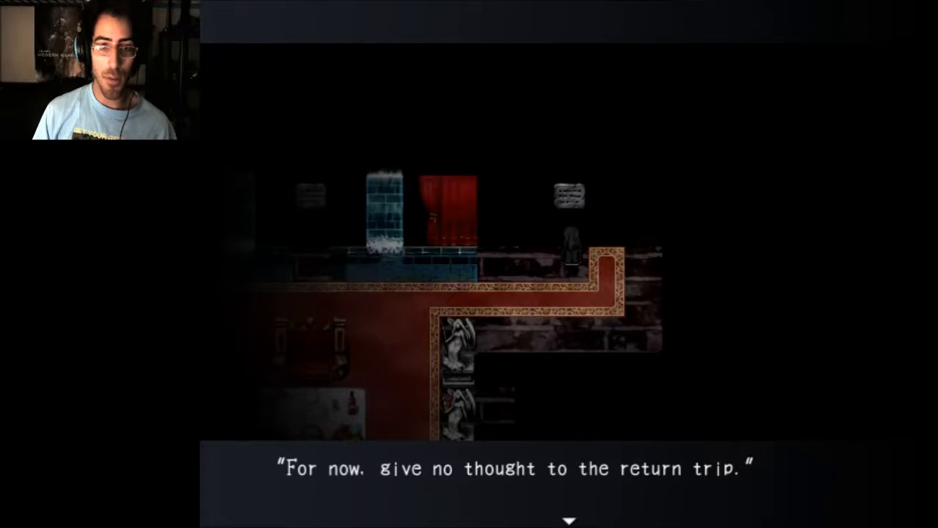
key("enter")
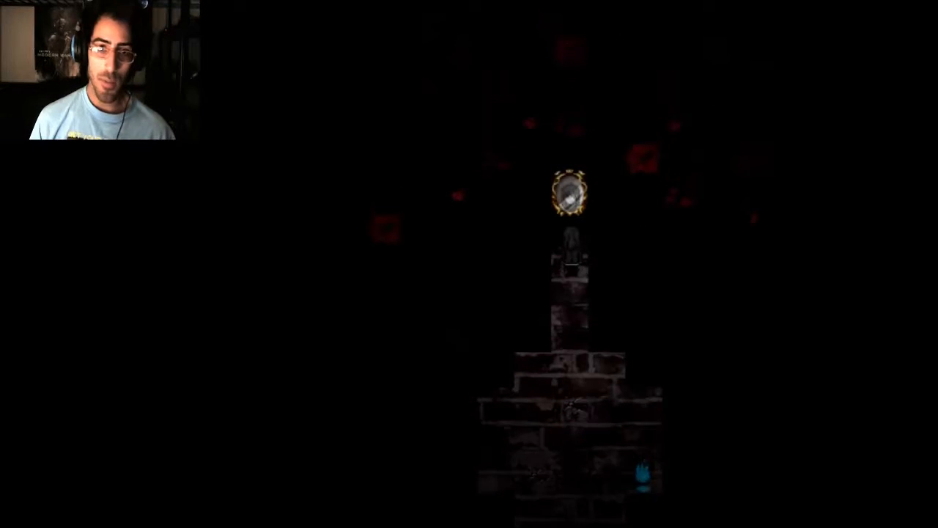
left_click(571, 195)
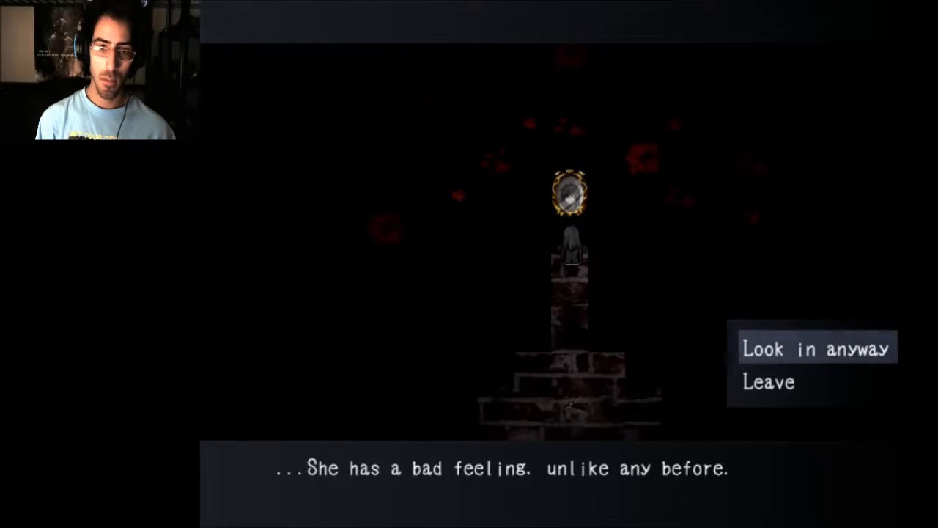
key("Down")
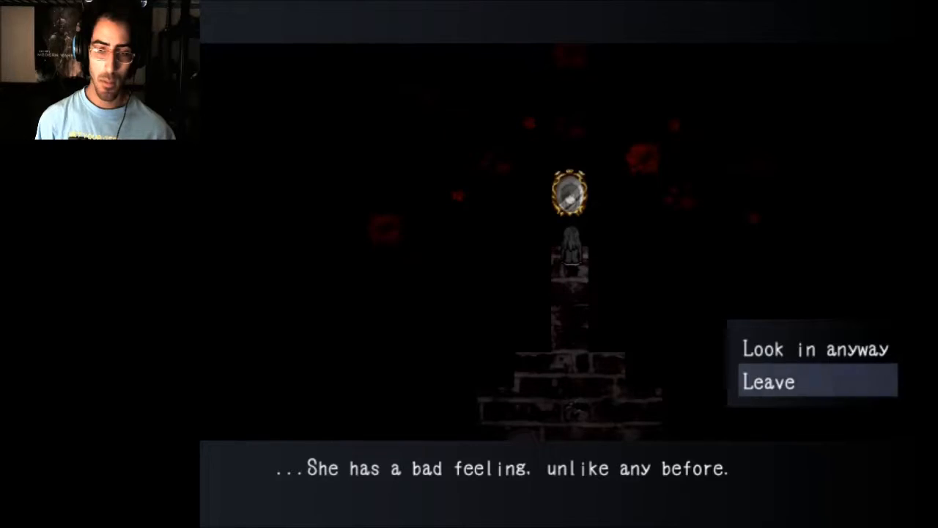
left_click(768, 381)
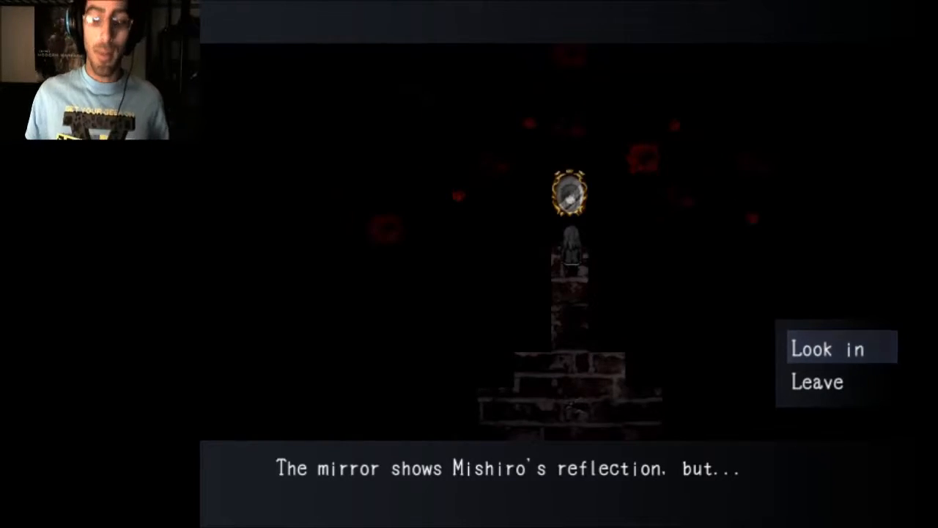
left_click(829, 349)
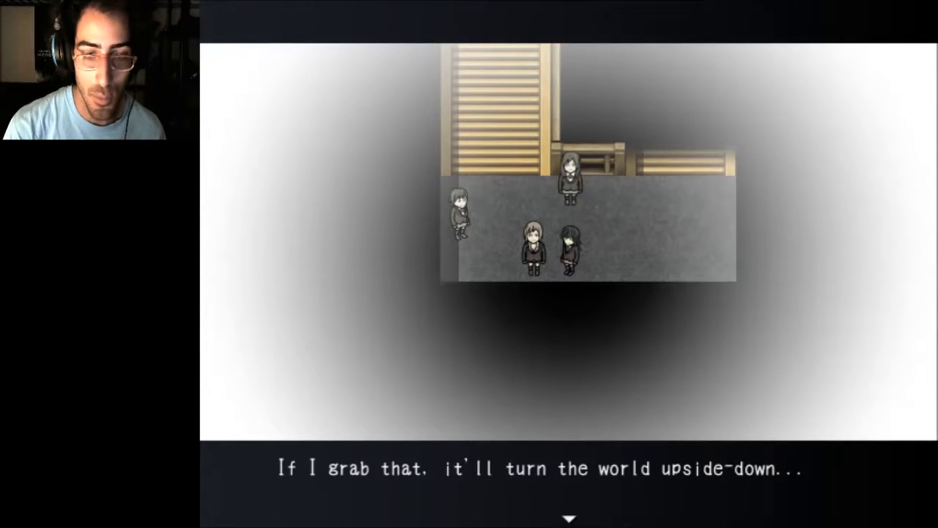
key("enter")
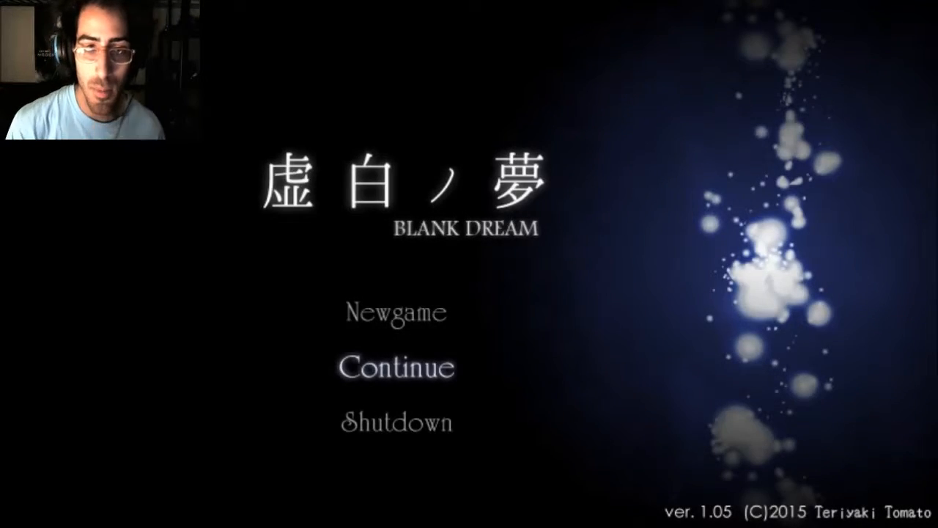
left_click(396, 366)
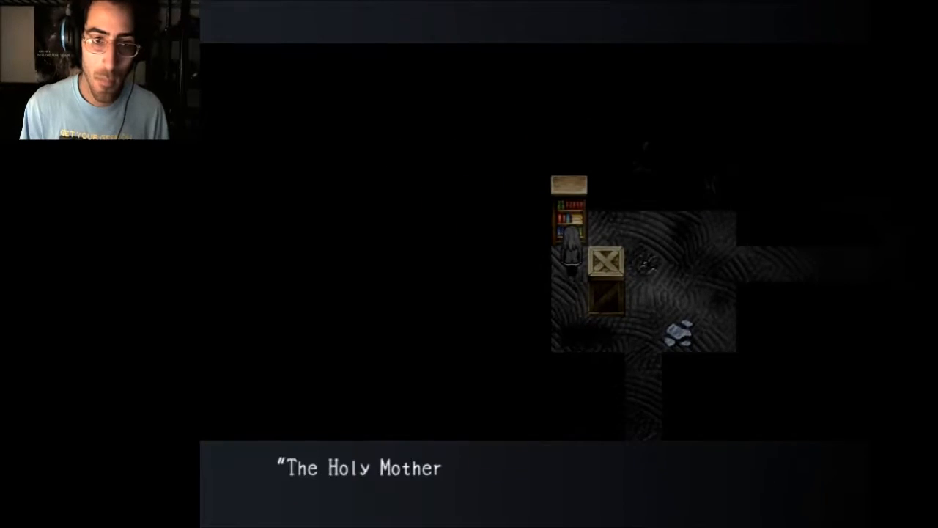
key("enter")
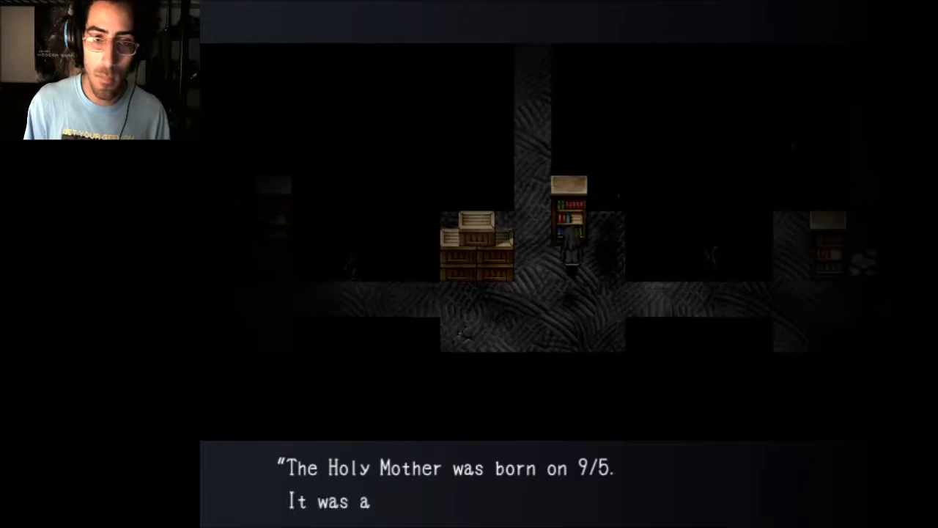
key("enter")
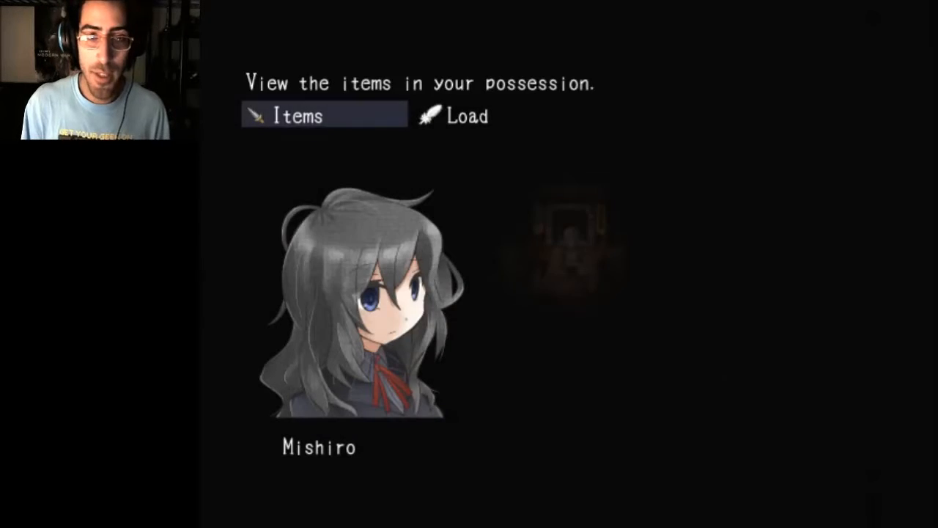
left_click(323, 115)
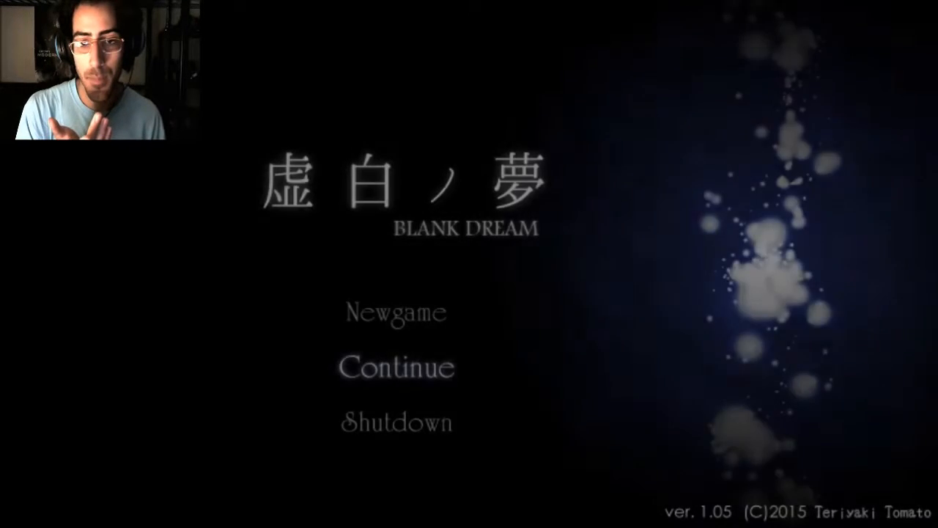
left_click(395, 367)
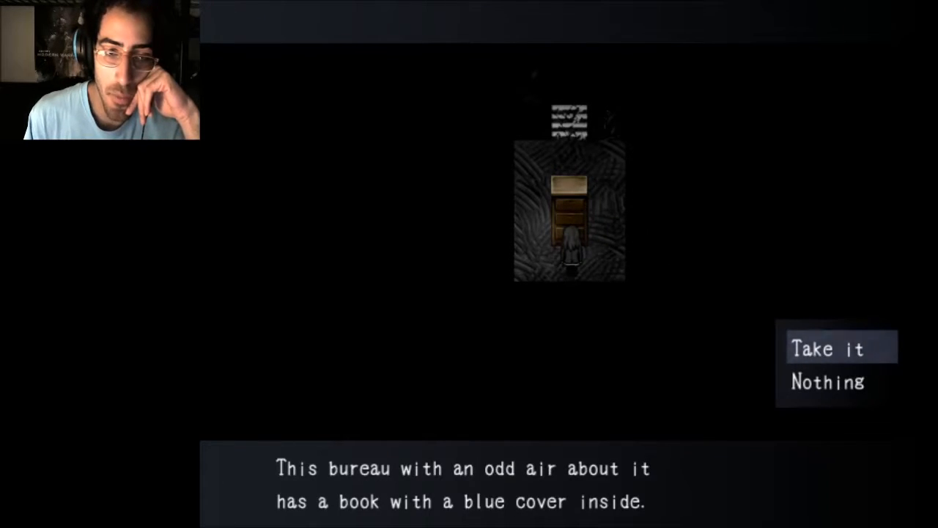
left_click(827, 348)
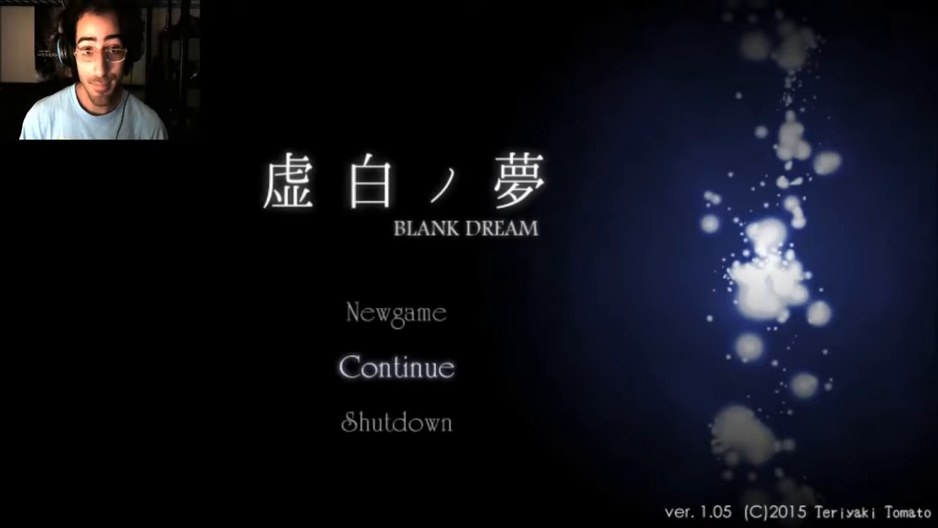
left_click(395, 367)
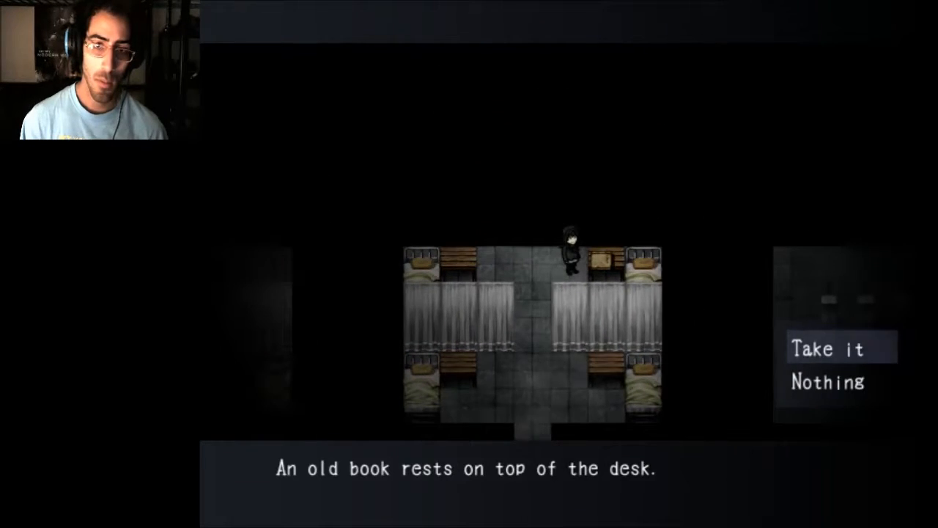
left_click(829, 349)
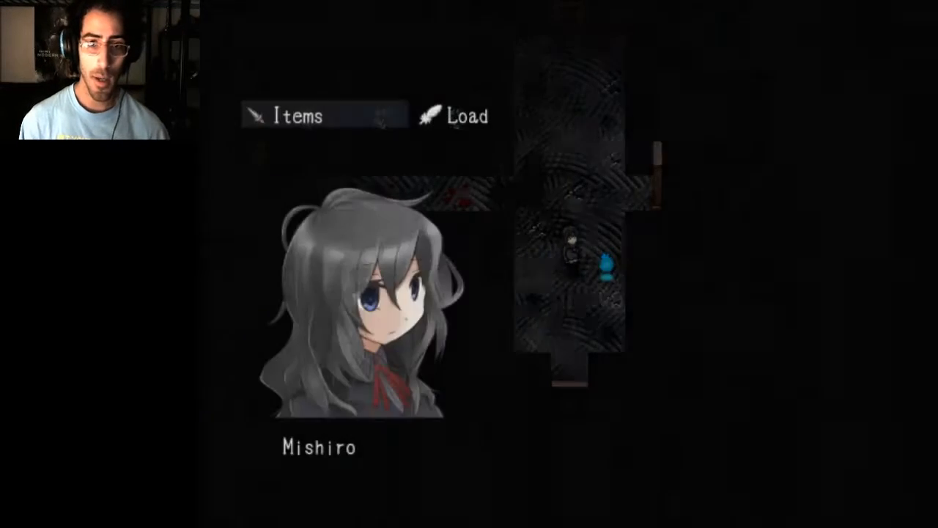
left_click(289, 115)
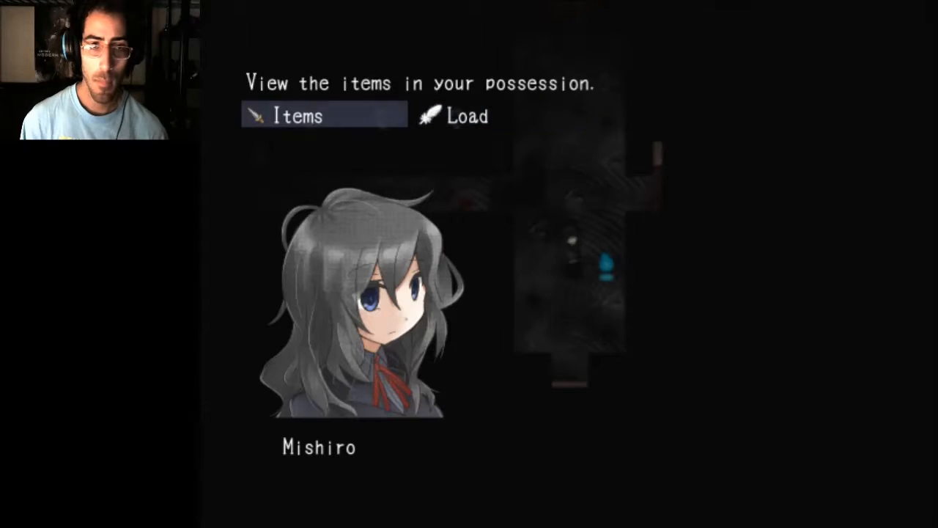
left_click(324, 116)
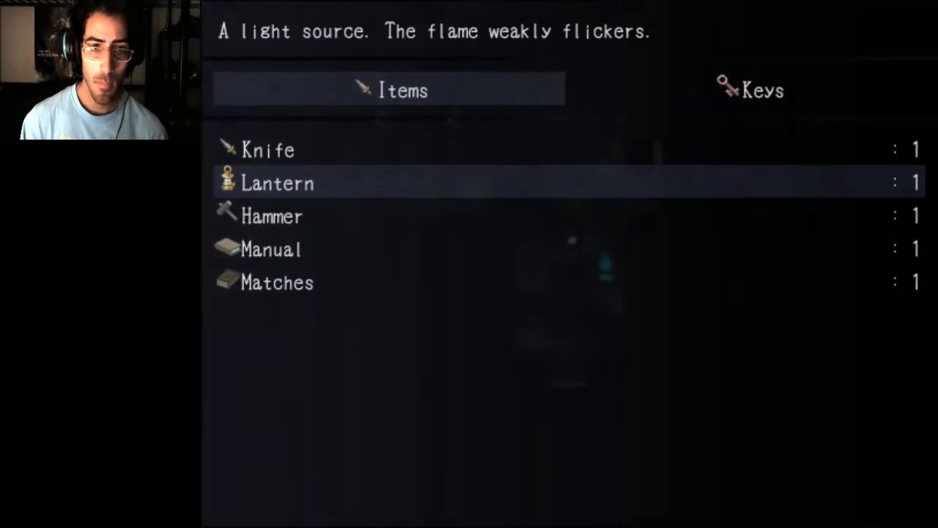
left_click(277, 183)
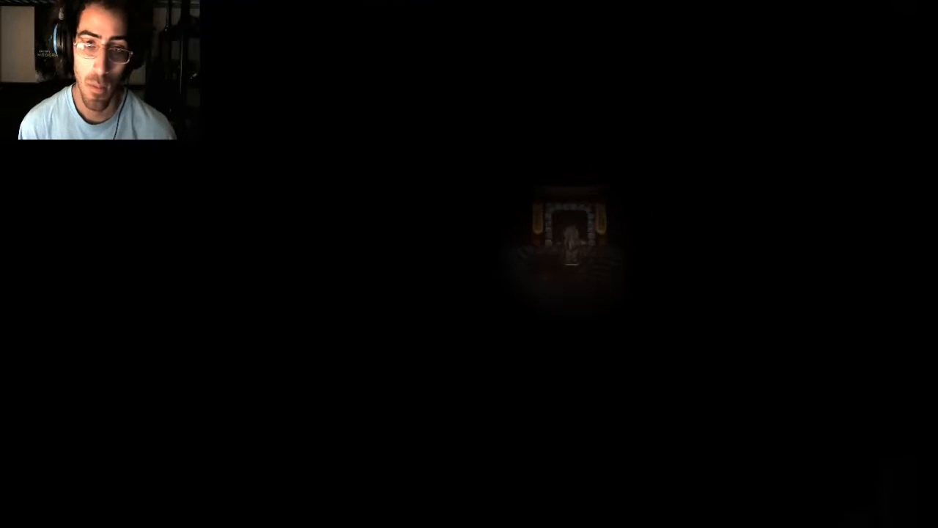
key("Escape")
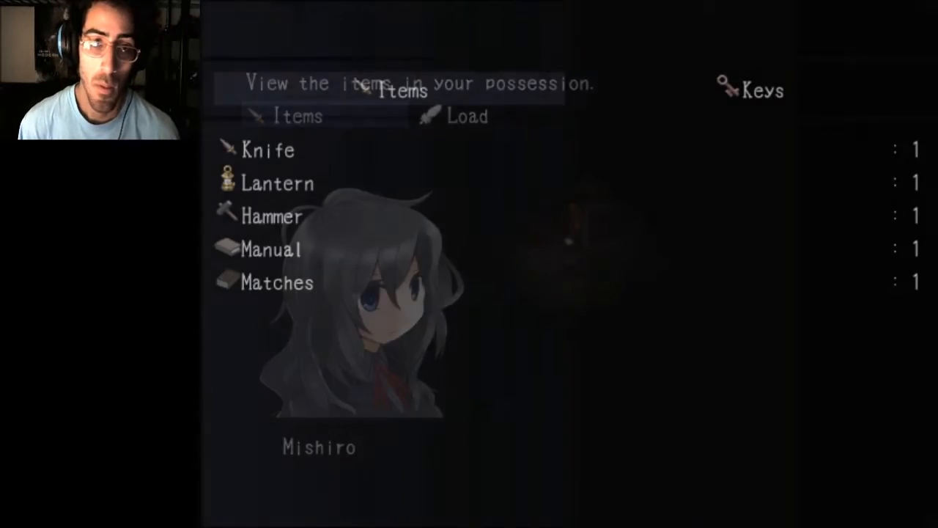
left_click(277, 183)
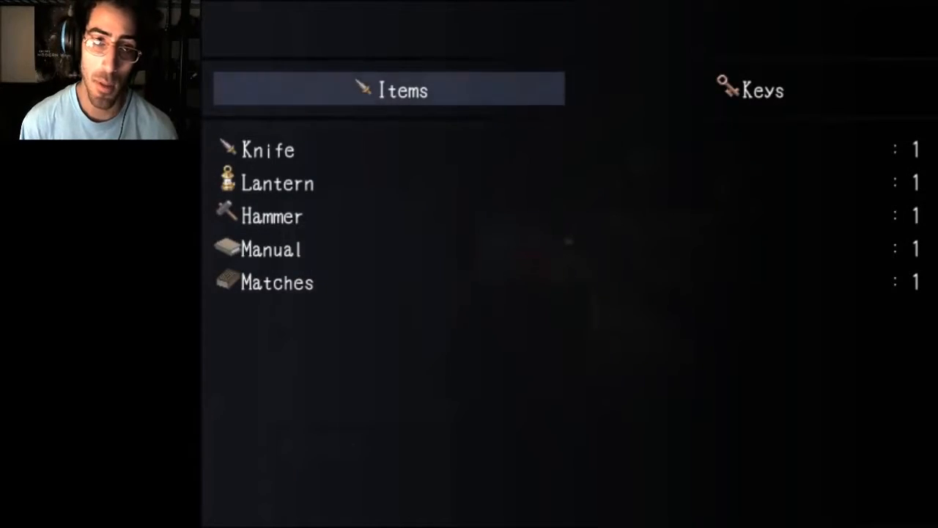
left_click(277, 183)
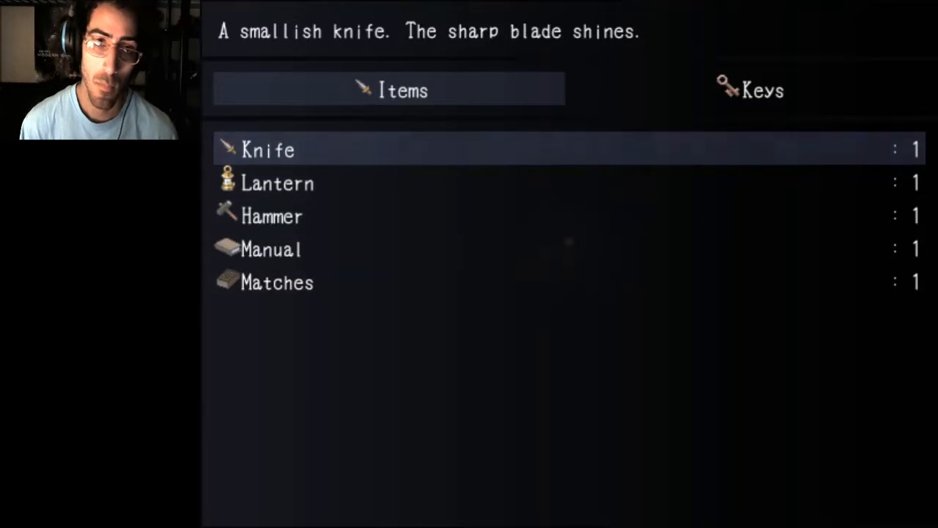
left_click(268, 149)
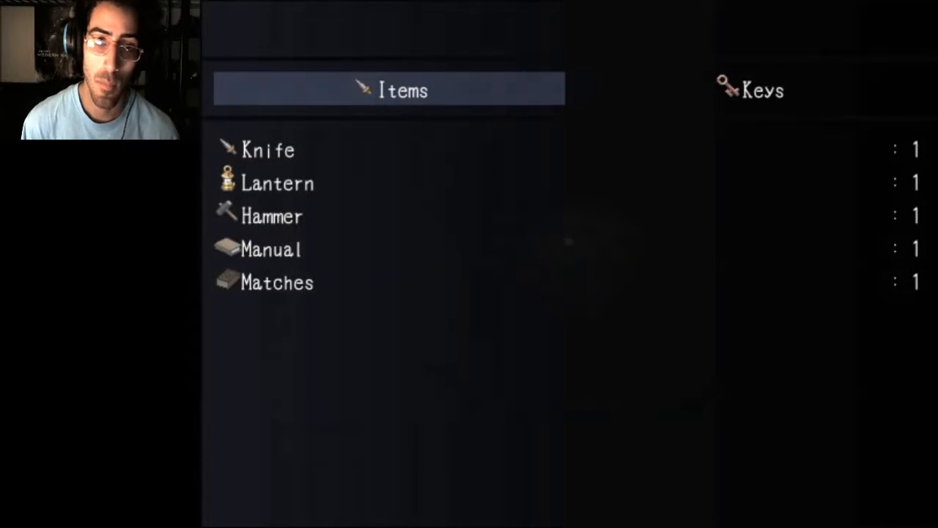
left_click(277, 183)
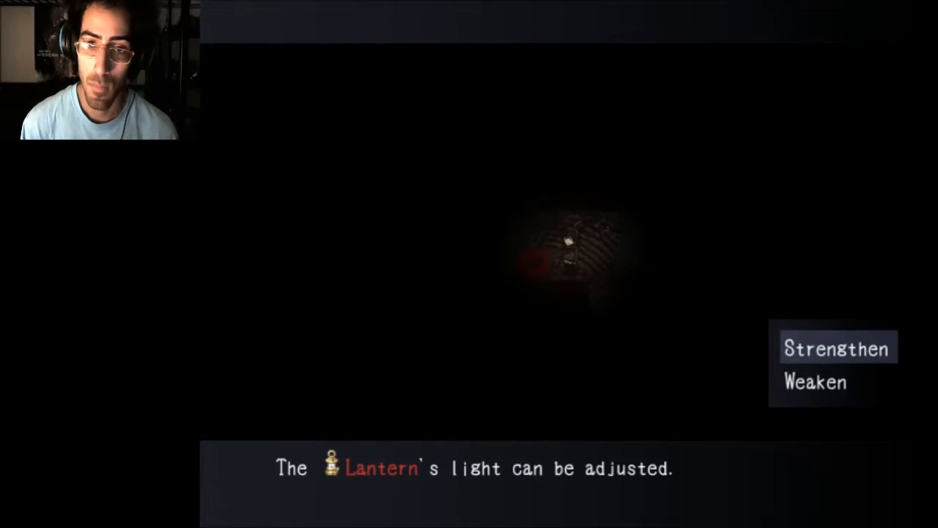
left_click(816, 382)
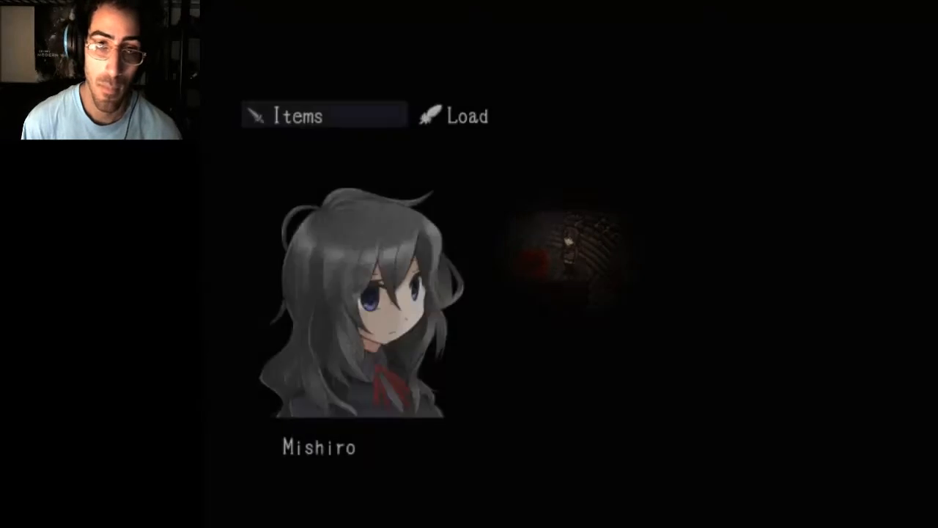
left_click(322, 115)
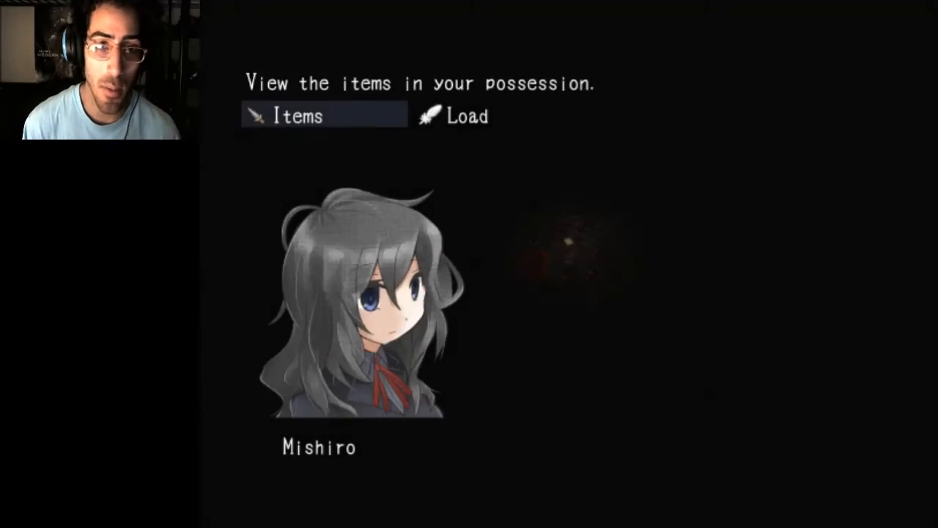
left_click(323, 115)
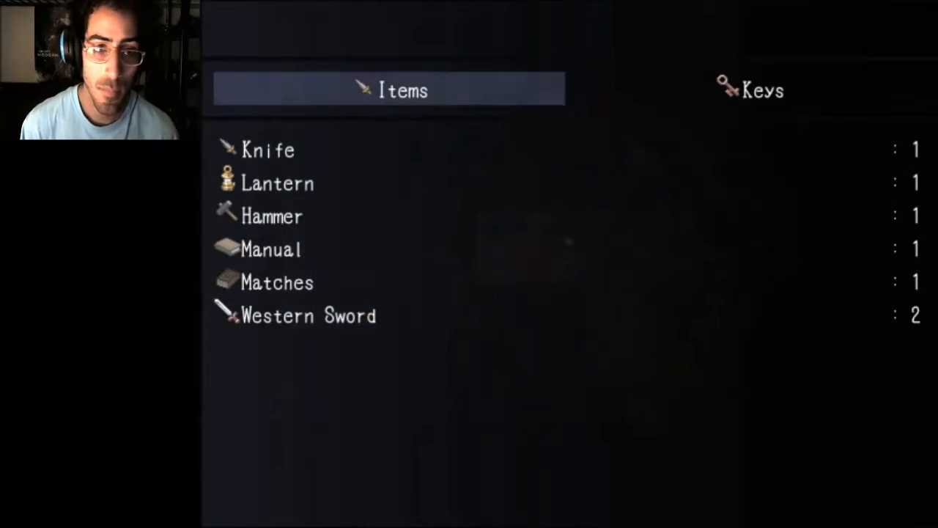
left_click(308, 315)
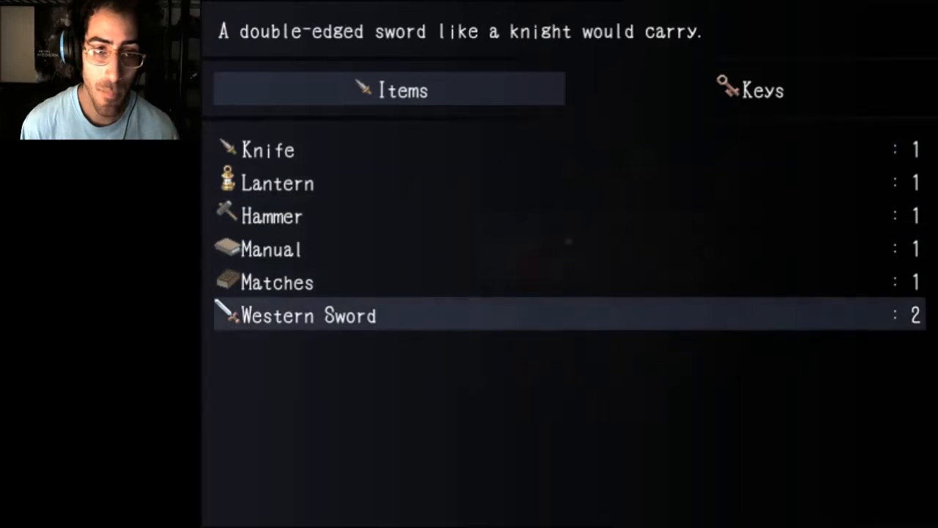
key("escape")
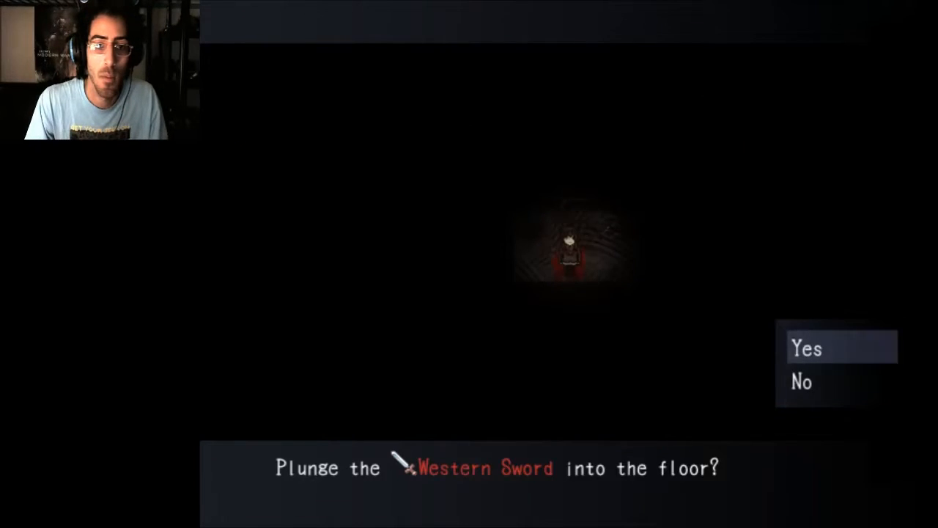
left_click(807, 349)
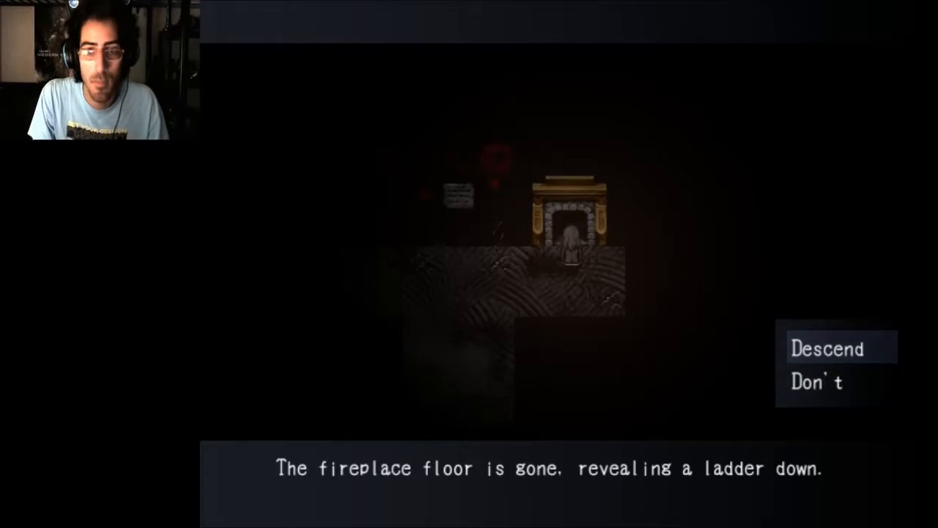
left_click(827, 348)
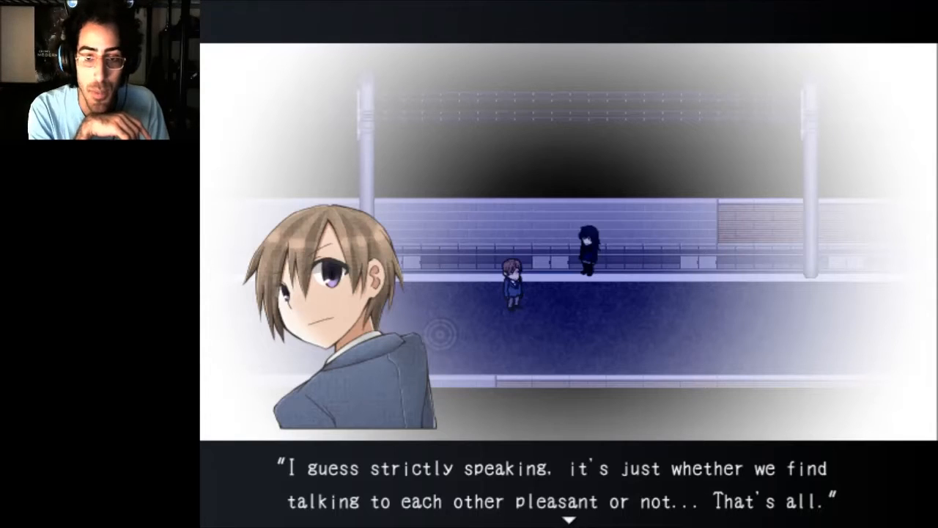
left_click(570, 518)
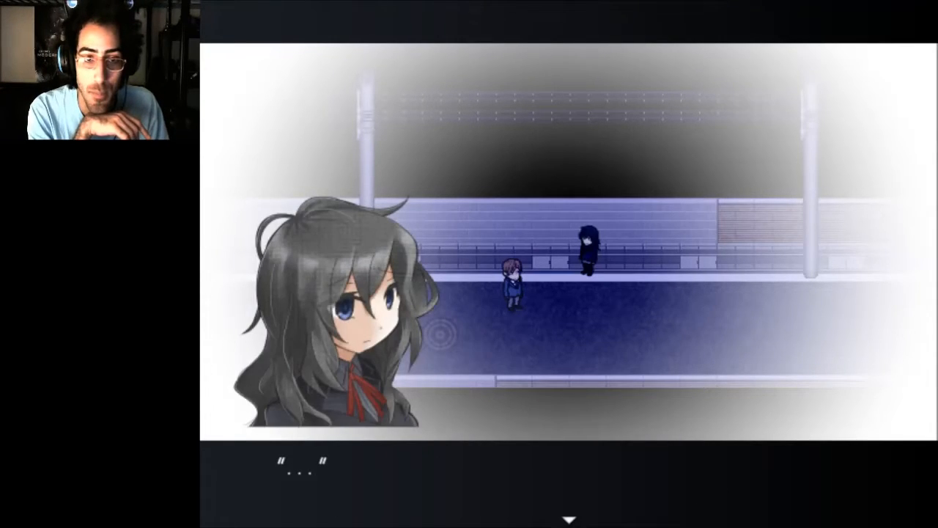